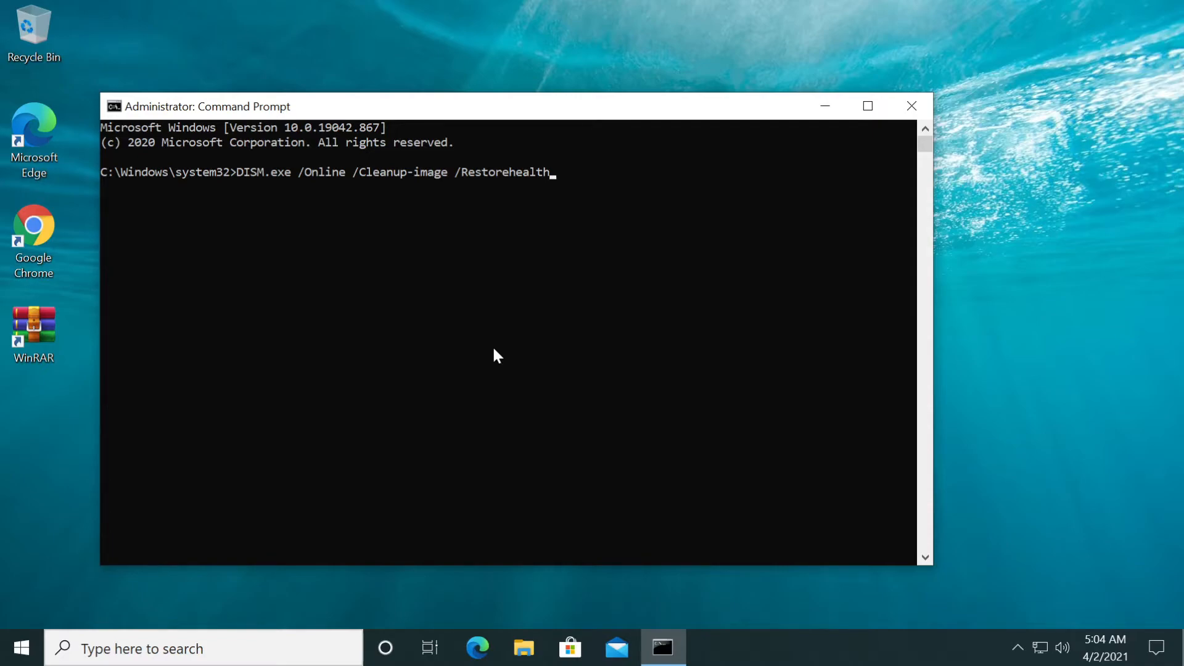
Step: Run DISM.exe /Online /Cleanup-image /Restorehealth in the administrator Command Prompt
click(910, 106)
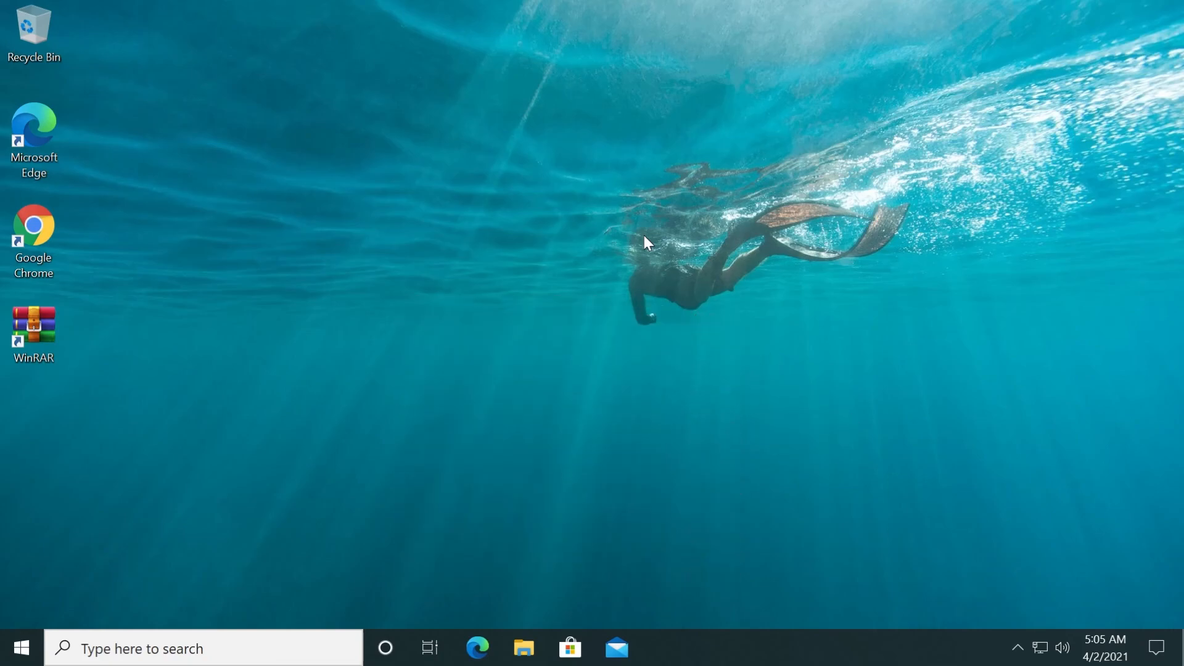